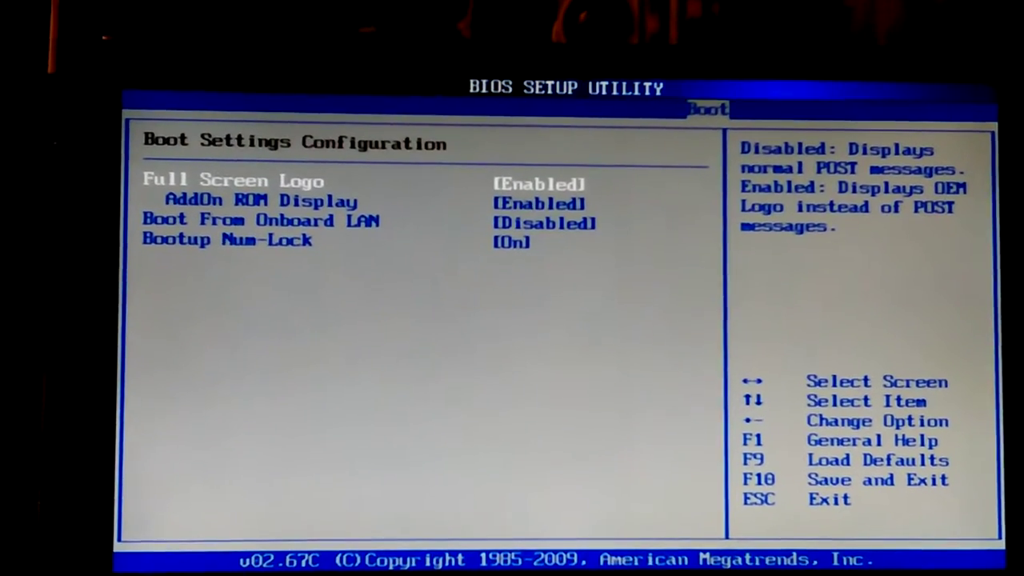
# - Move the selection down through Boot Settings Configuration toward the onboard LAN boot setting
pyautogui.press('Down')
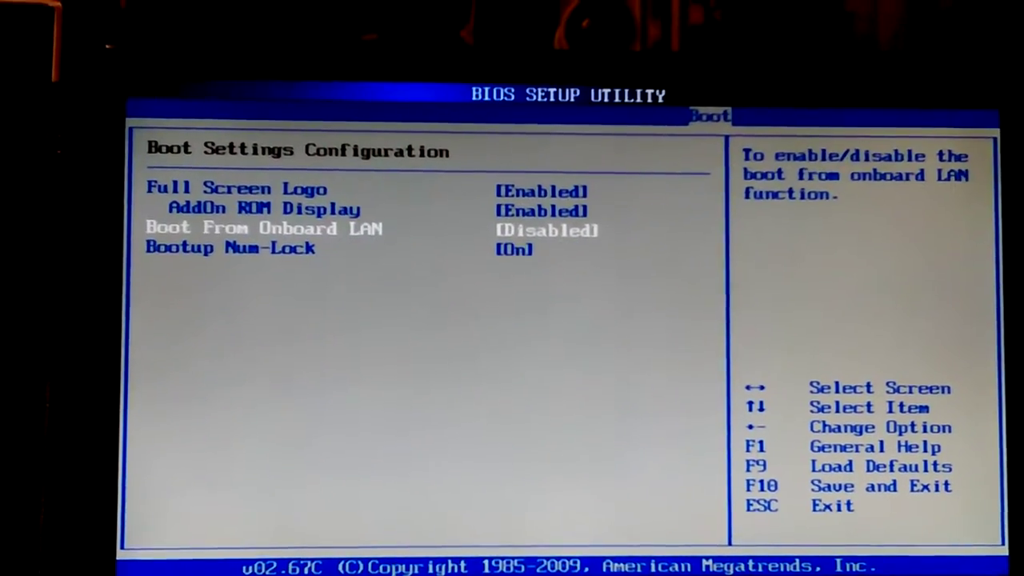
pyautogui.press('Down')
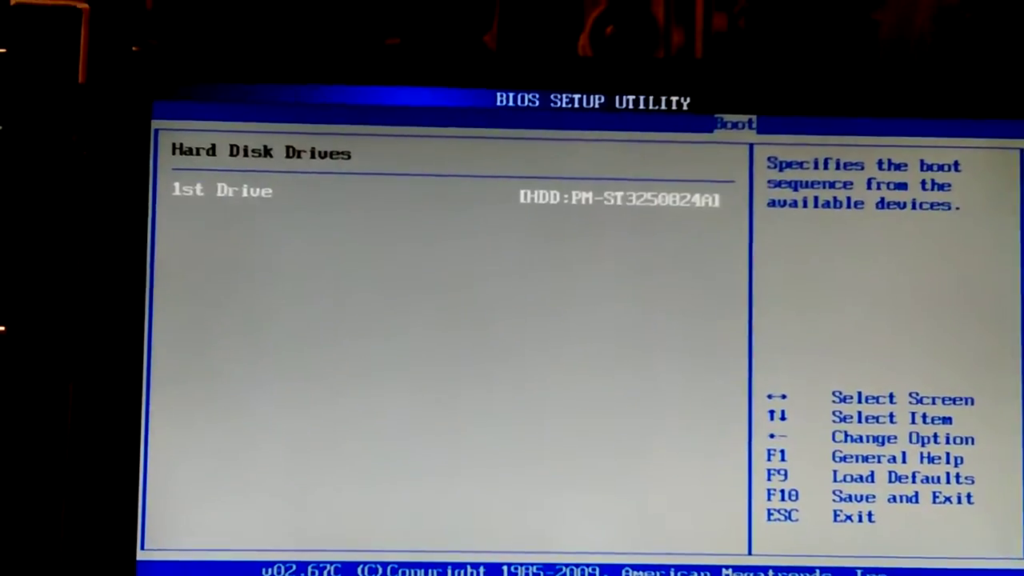
# - Leave the Hard Disk Drives list and return to Boot Settings Configuration
pyautogui.press('Escape')
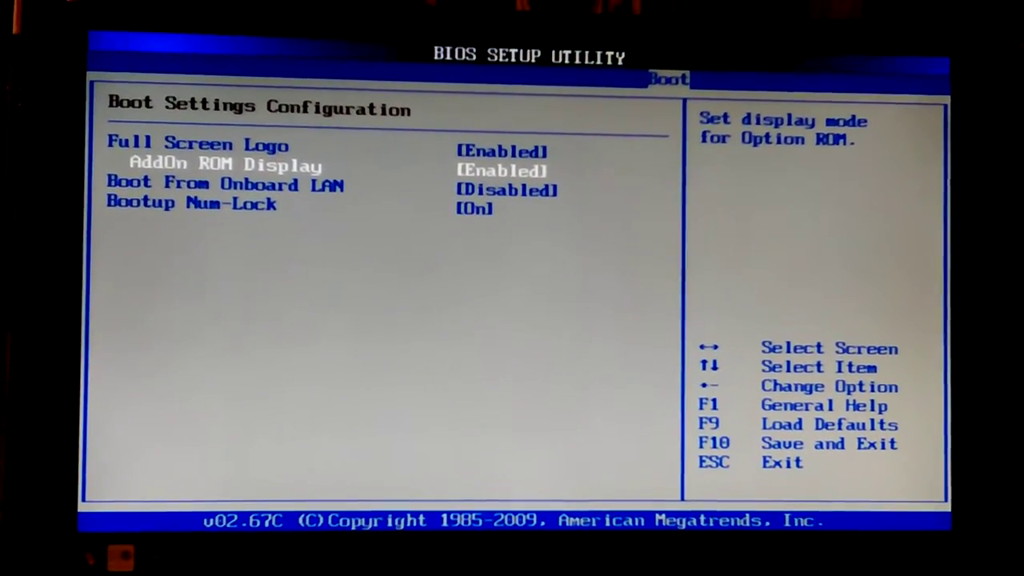
# - Return to the main Boot Settings page showing CD/DVD first and the hard disk second
pyautogui.press('Down')
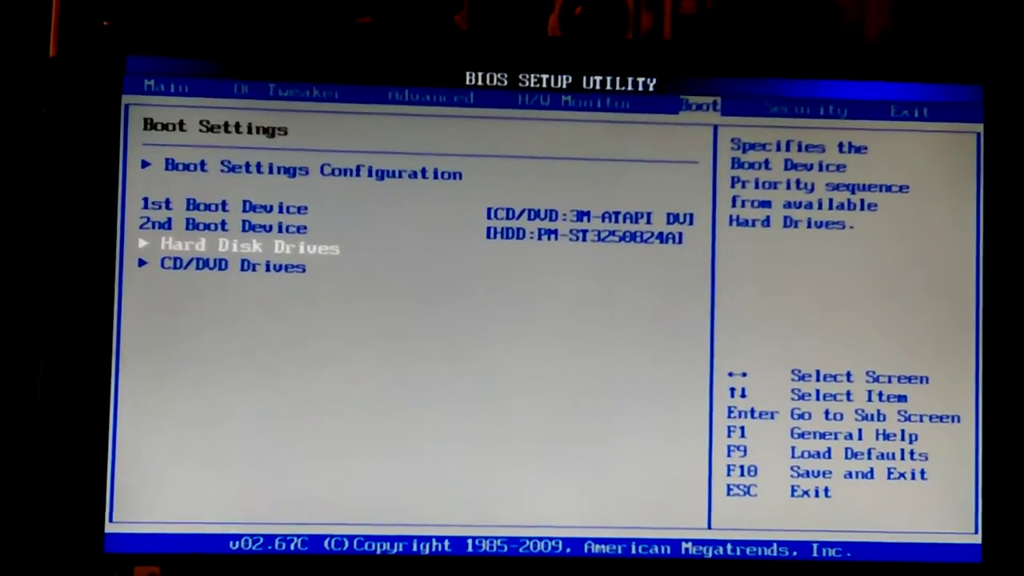
pyautogui.press('Down')
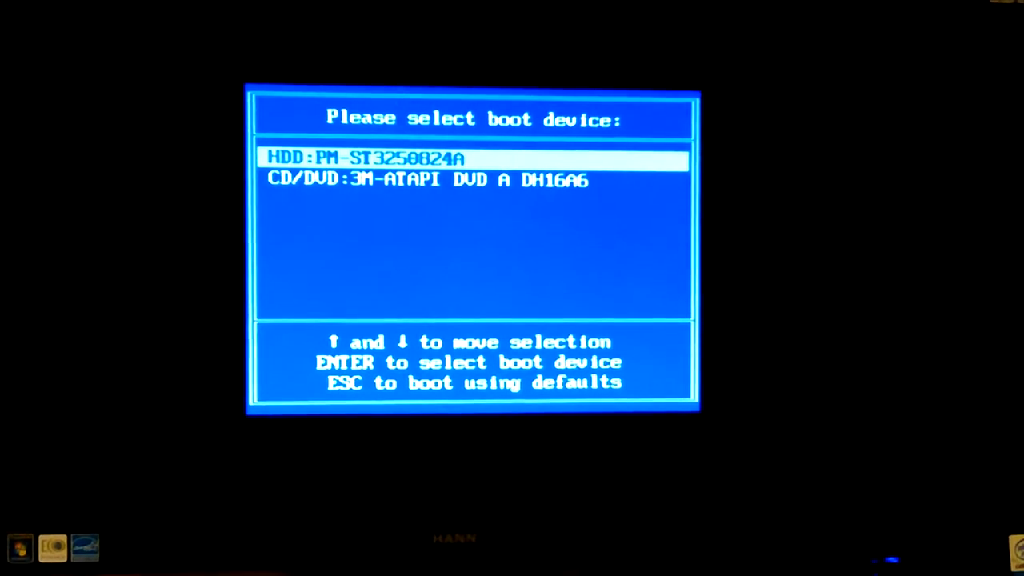
# - Boot from the hard disk in the 'Please select boot device' list
pyautogui.press('enter')
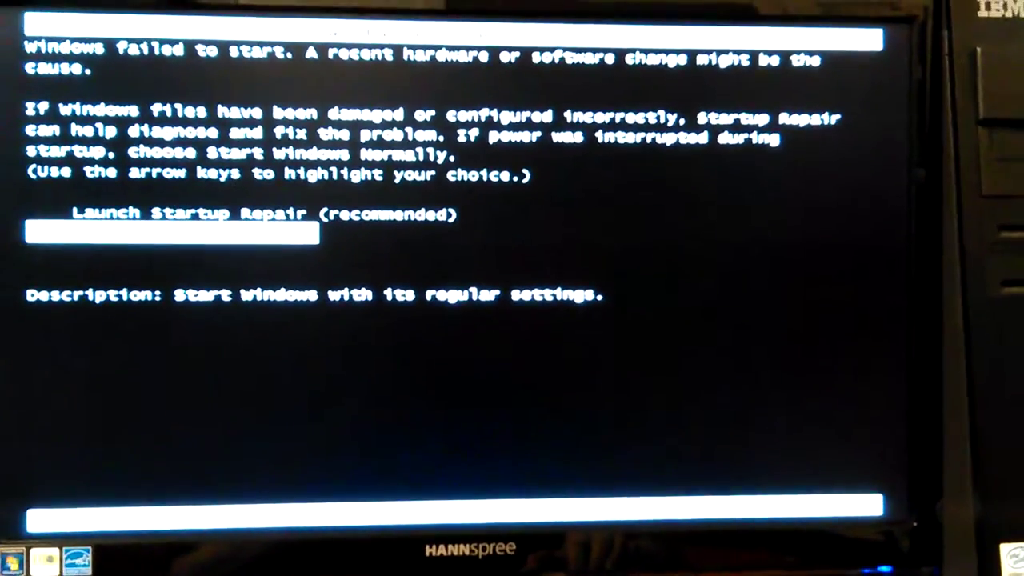
pyautogui.press('Down')
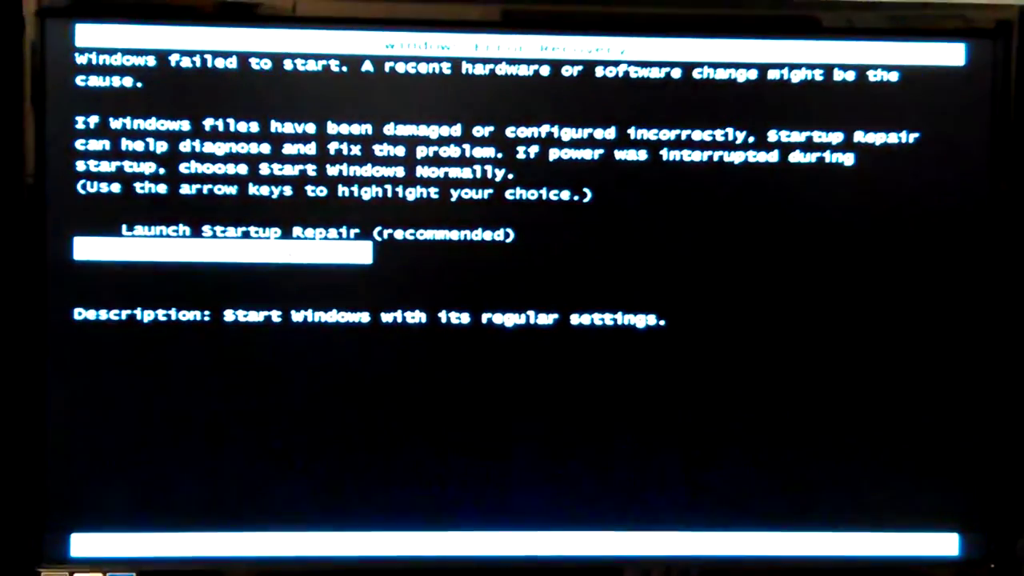
# - Highlight Start Windows Normally instead of Launch Startup Repair
pyautogui.press('Down')
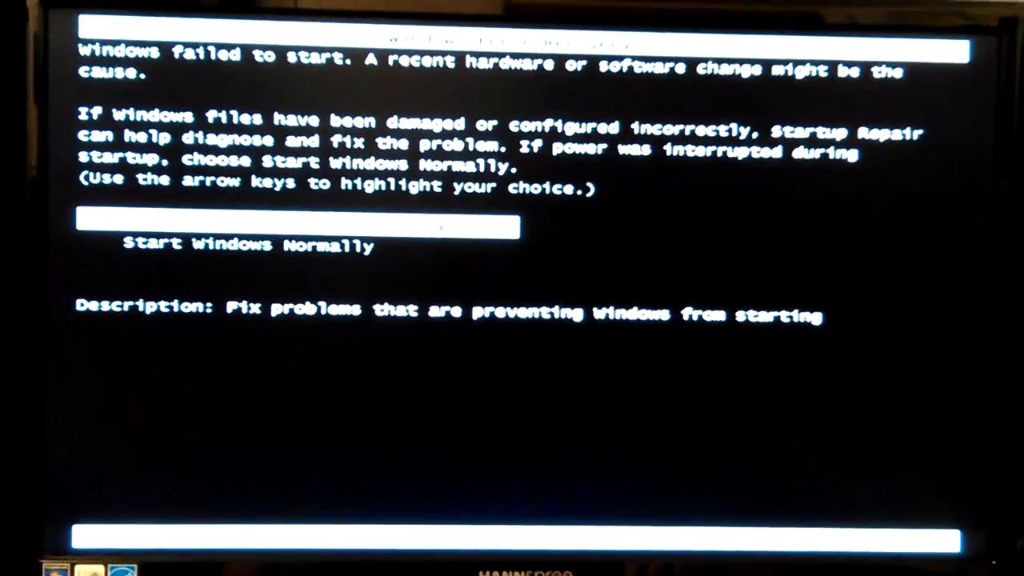